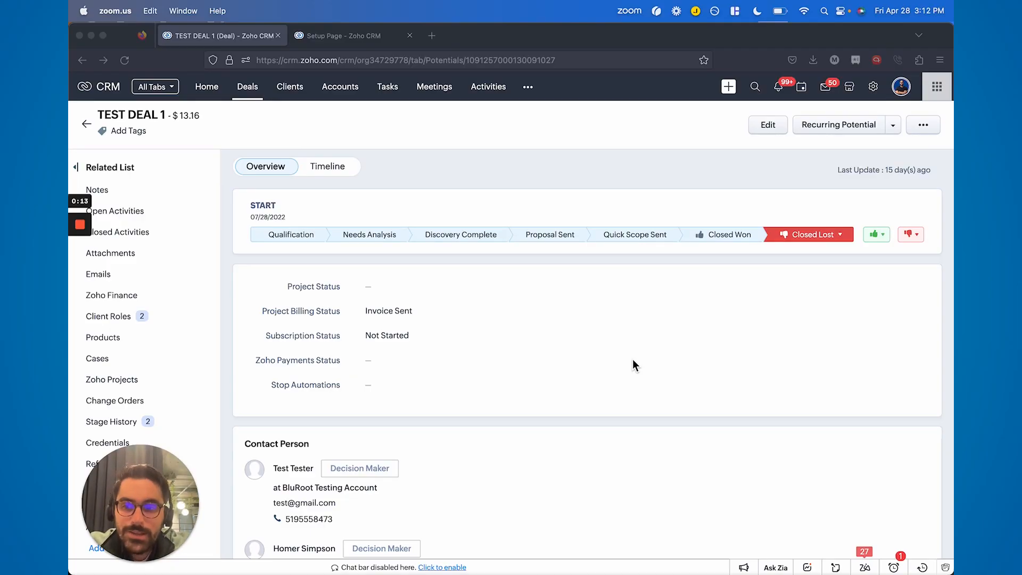
Create a new Deals workflow rule named 'Testing For Youtube' from Setup and proceed to its trigger
{"action": "scroll", "scroll_direction": "down", "scroll_amount": 3}
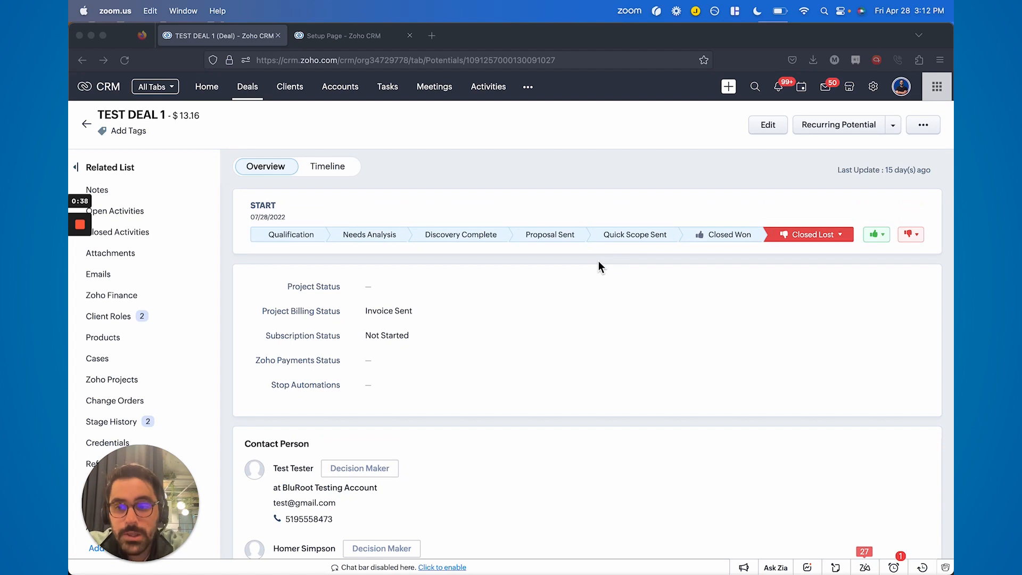
{"action": "left_click", "coordinate": [352, 35]}
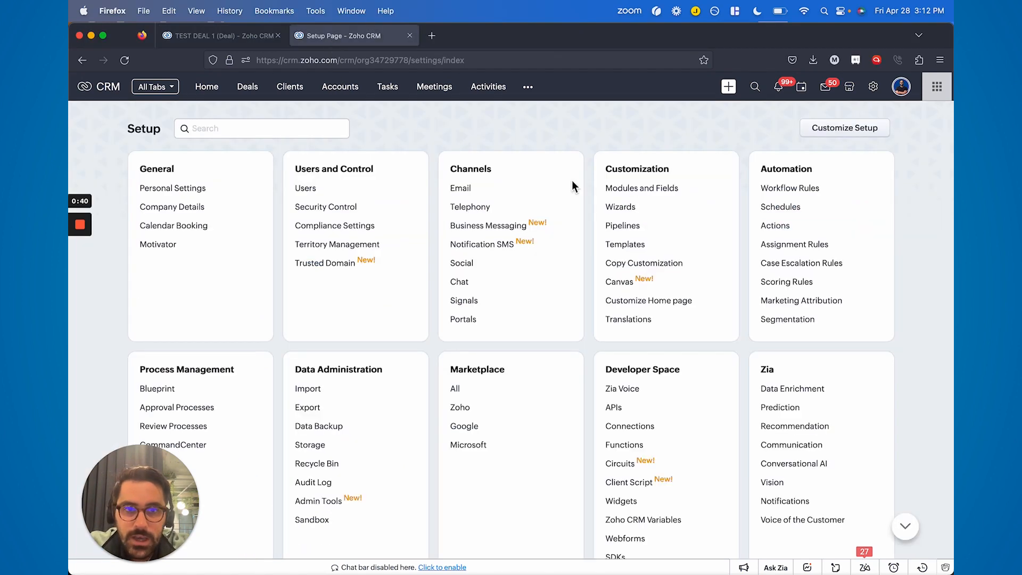
{"action": "left_click", "coordinate": [789, 188]}
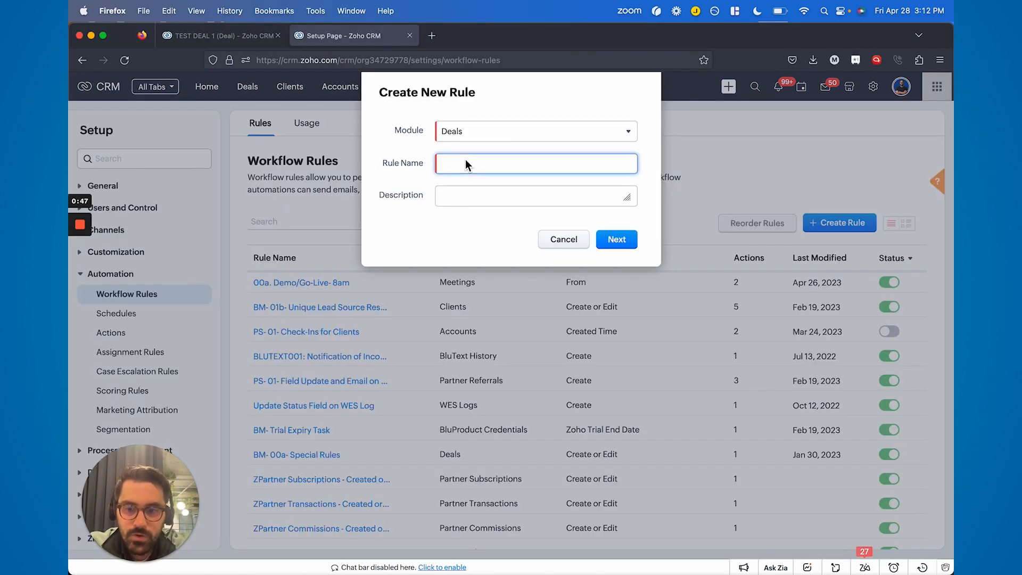
{"action": "type", "text": "TEsting For Youtu"}
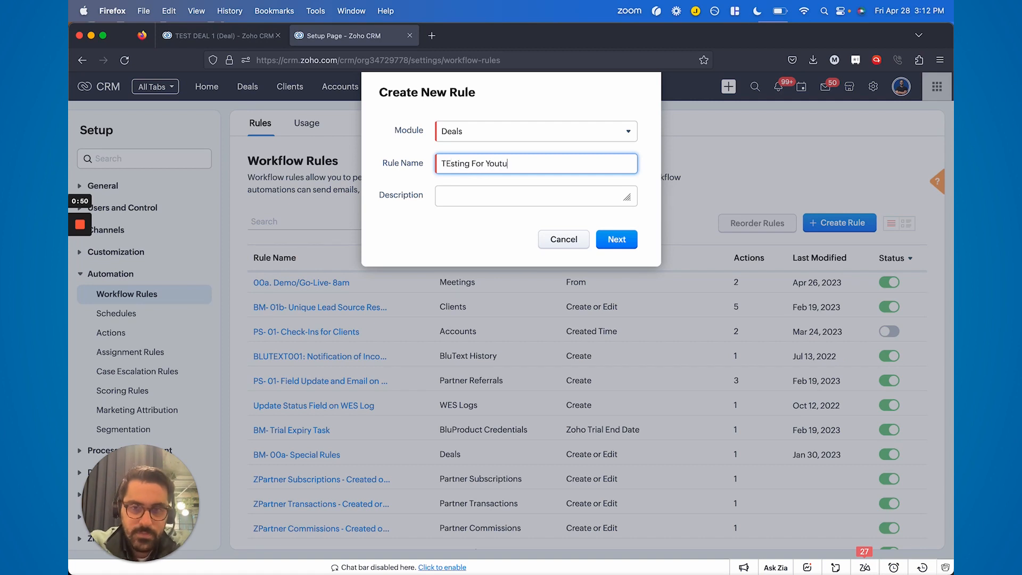
{"action": "left_click", "coordinate": [615, 239]}
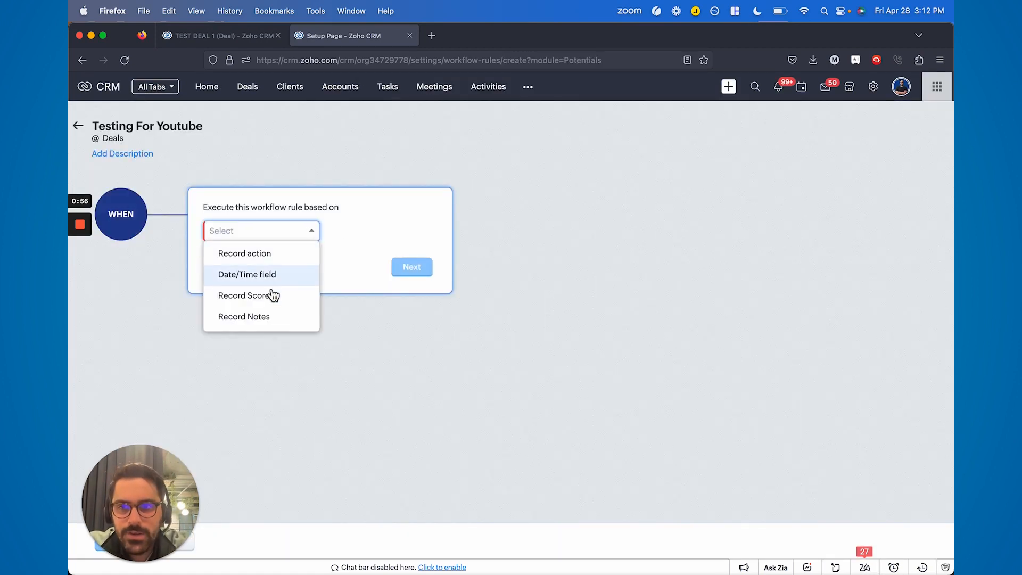
Trigger the rule on record Edit when Stage is modified to Closed Won
{"action": "left_click", "coordinate": [244, 253]}
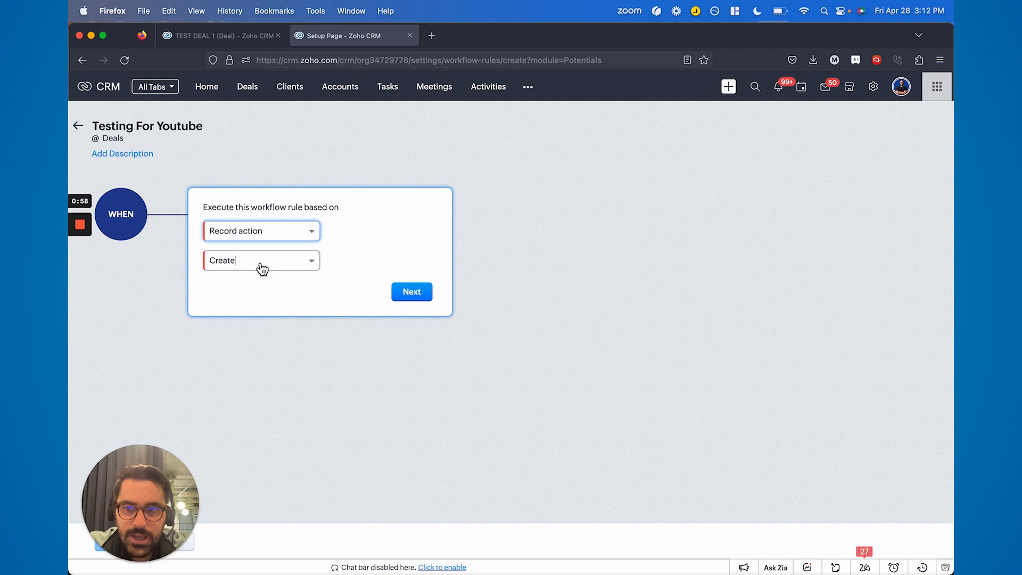
{"action": "left_click", "coordinate": [261, 261]}
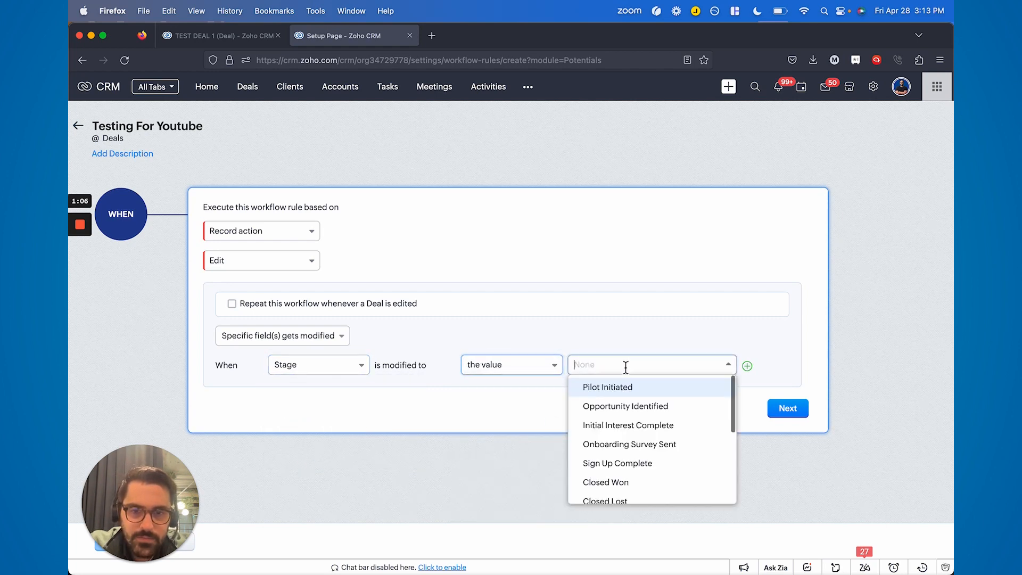
{"action": "left_click", "coordinate": [605, 482]}
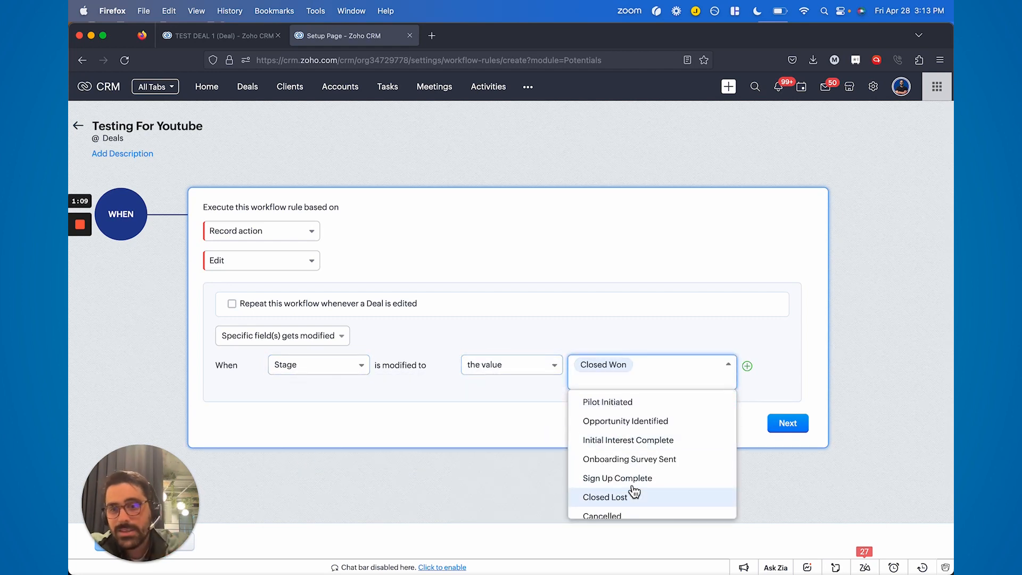
{"action": "left_click", "coordinate": [786, 422]}
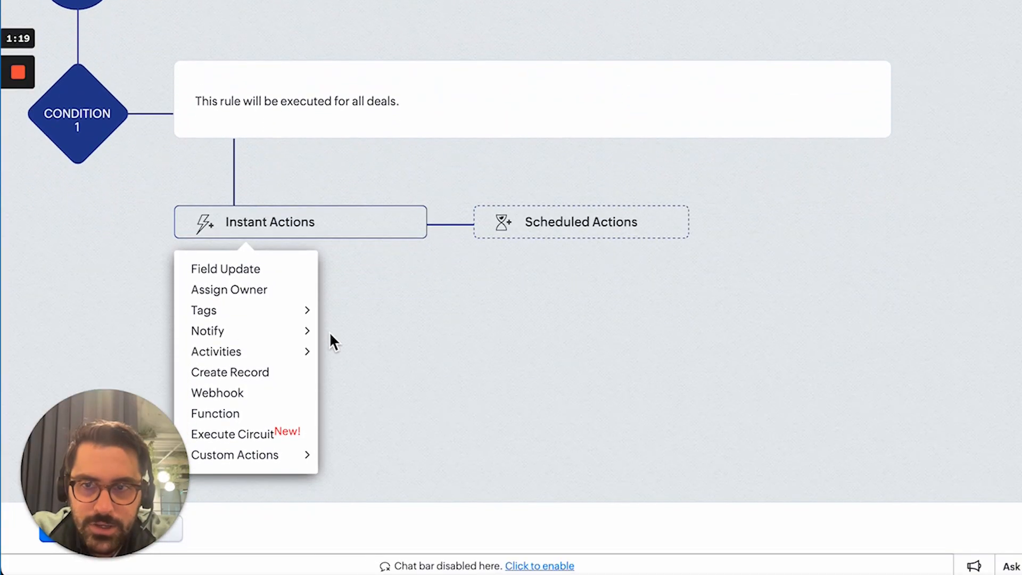
{"action": "mouse_move", "coordinate": [235, 454]}
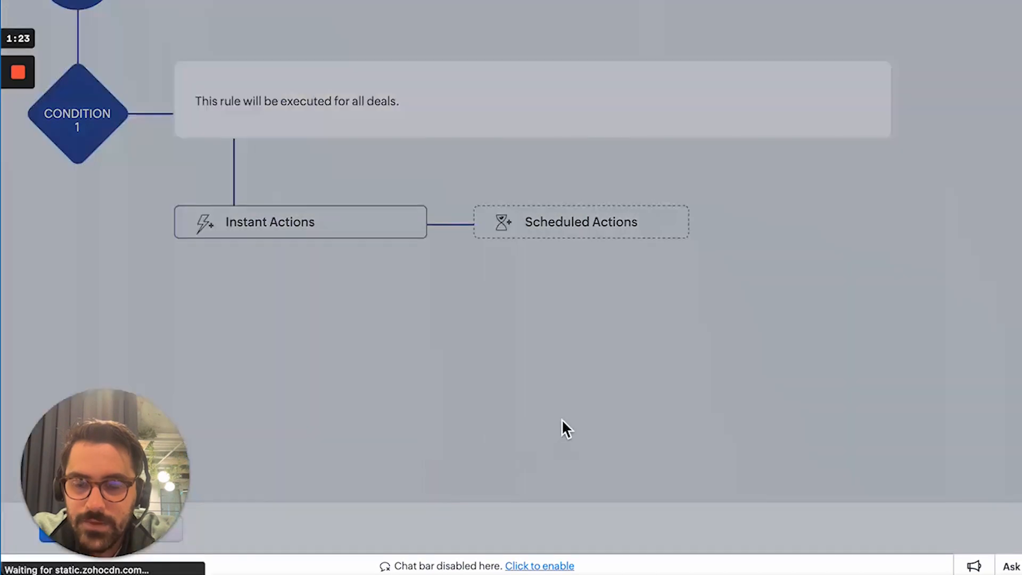
Add the Advanced Field Update (bludata) custom instant action to the rule
{"action": "left_click", "coordinate": [270, 222]}
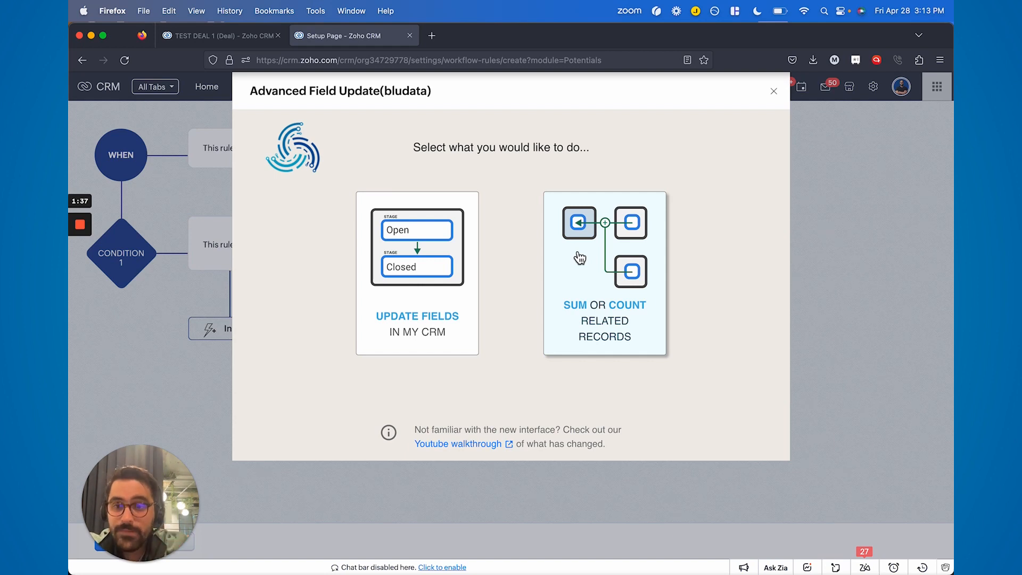
{"action": "mouse_move", "coordinate": [430, 265]}
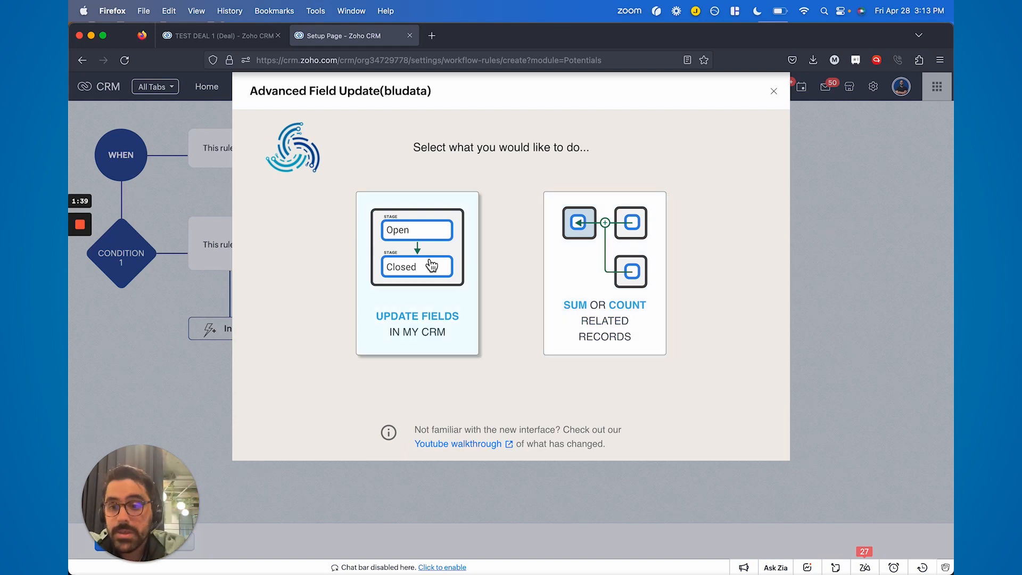
Choose 'Update fields in my CRM' and browse the destination list for Client Roles
{"action": "left_click", "coordinate": [416, 274]}
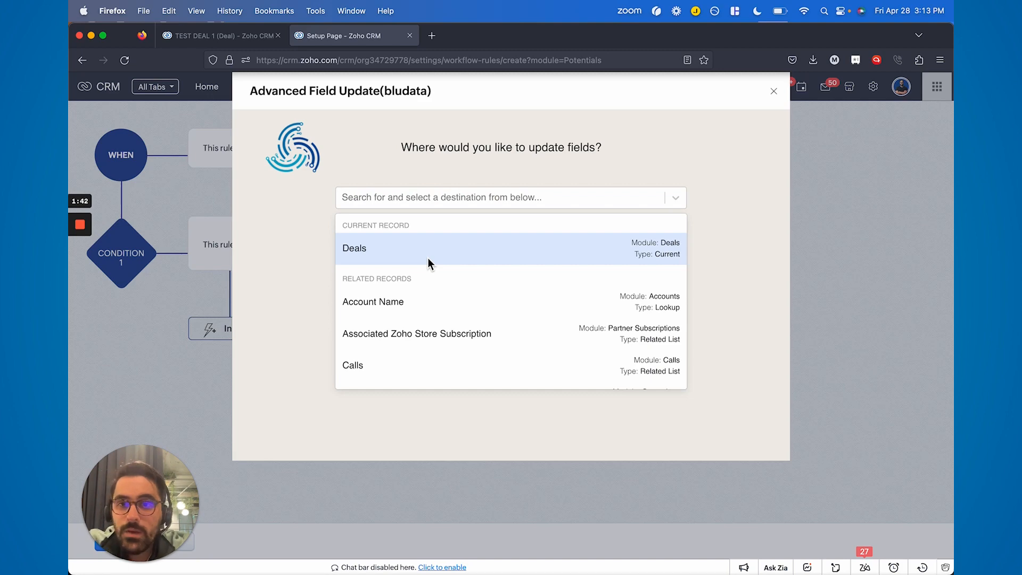
{"action": "mouse_move", "coordinate": [595, 163]}
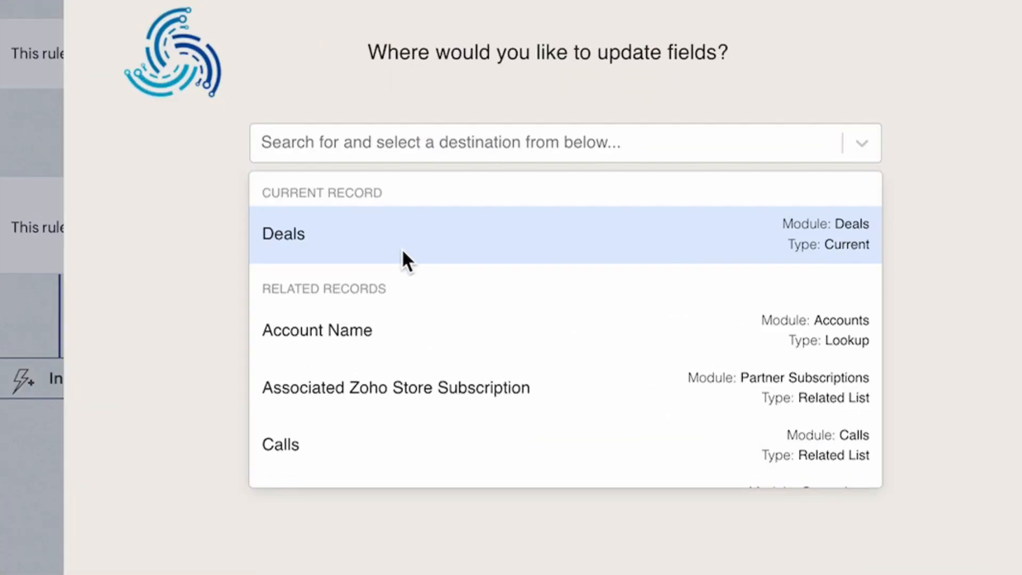
{"action": "scroll", "scroll_direction": "down", "scroll_amount": 3}
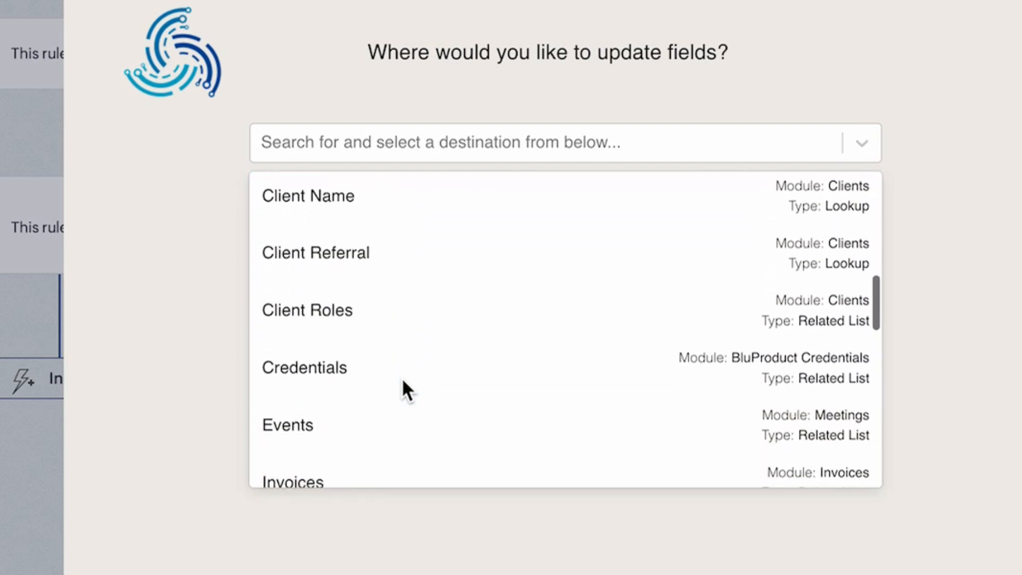
{"action": "scroll", "scroll_direction": "up", "scroll_amount": 3}
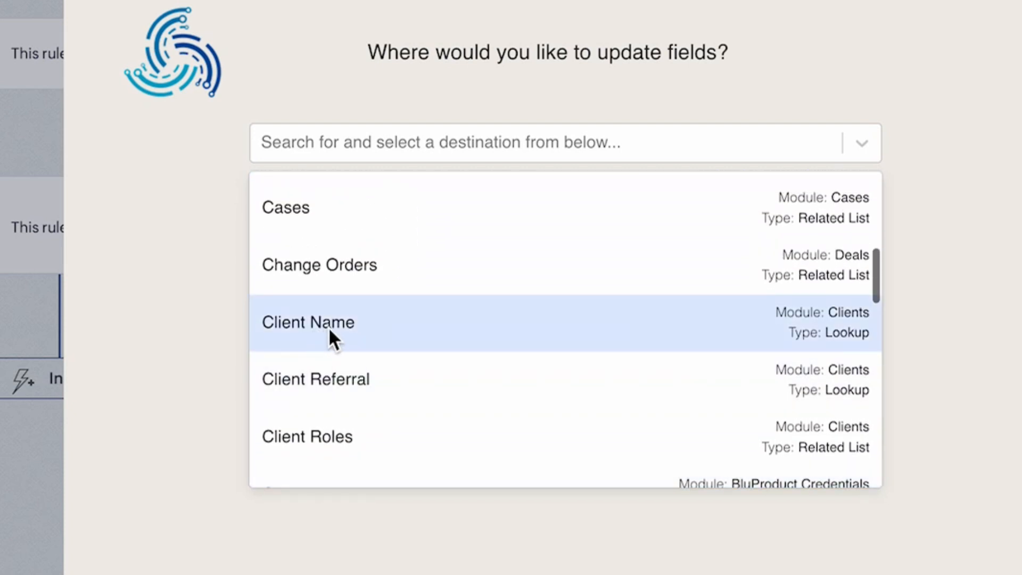
{"action": "mouse_move", "coordinate": [683, 337]}
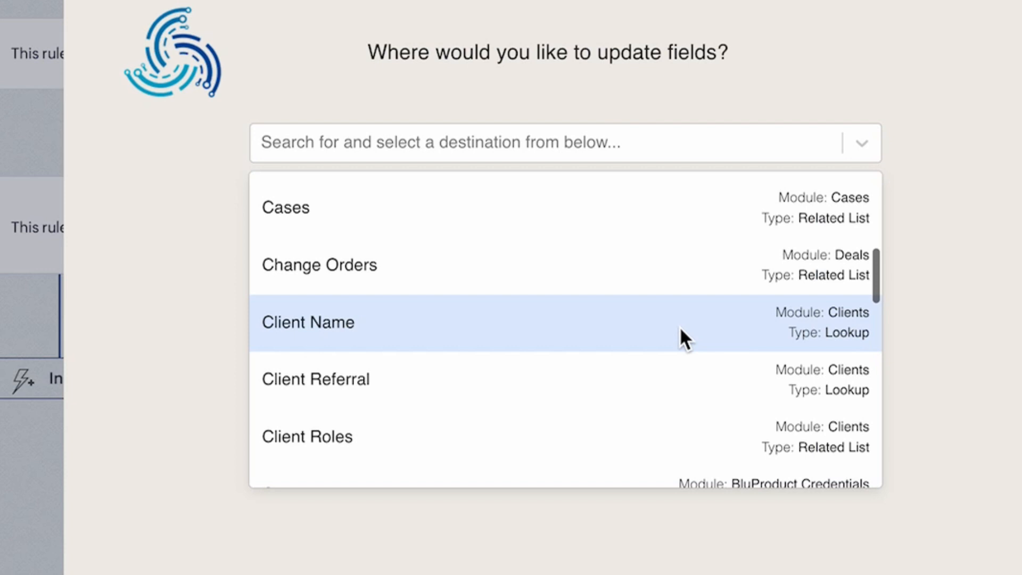
{"action": "scroll", "scroll_direction": "down", "scroll_amount": 3}
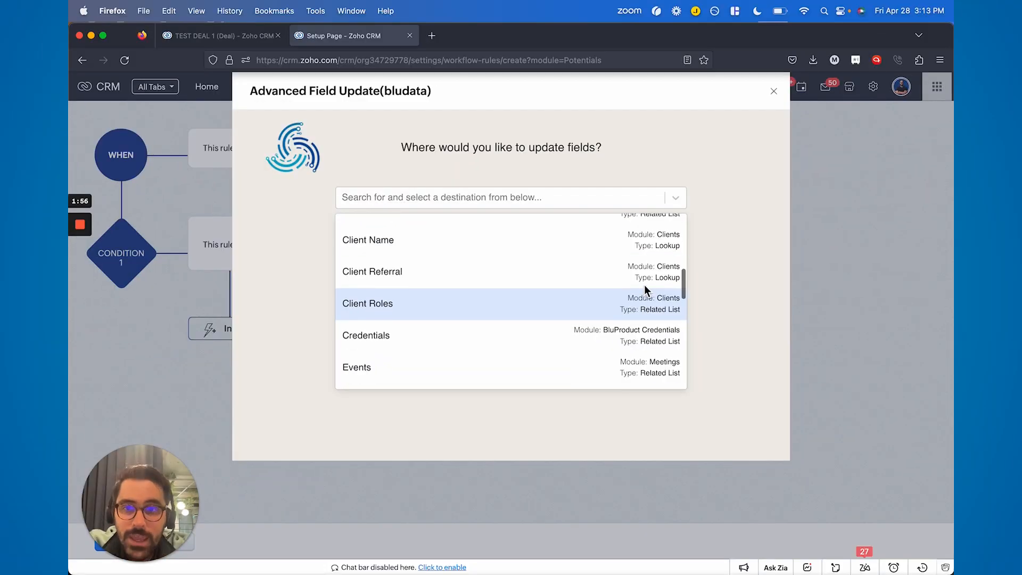
{"action": "scroll", "scroll_direction": "up", "scroll_amount": 3}
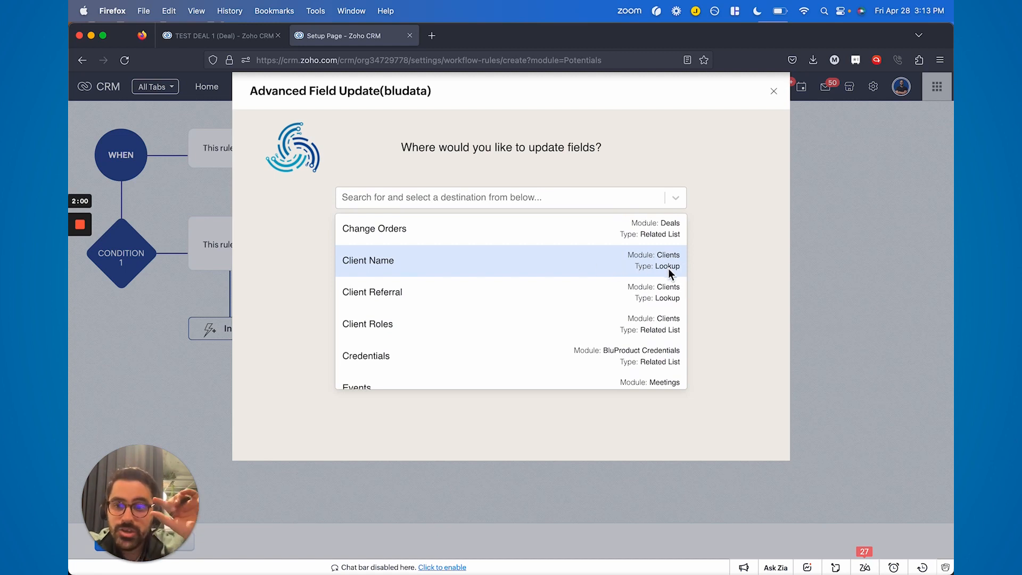
{"action": "scroll", "scroll_direction": "down", "scroll_amount": 3}
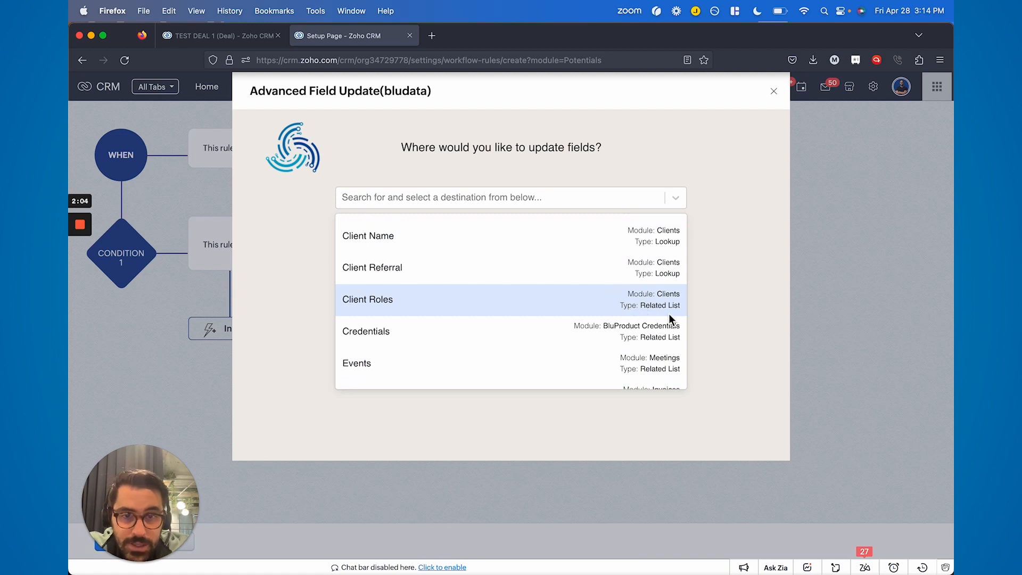
Set related Client Roles' Contact Status to the specific value Client and save the field update
{"action": "left_click", "coordinate": [367, 299]}
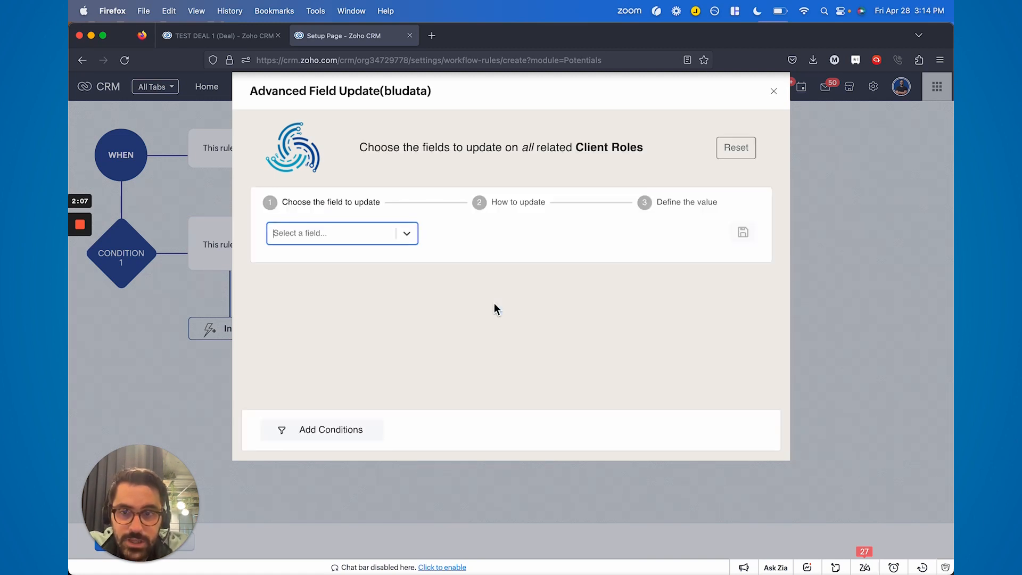
{"action": "left_click", "coordinate": [335, 232]}
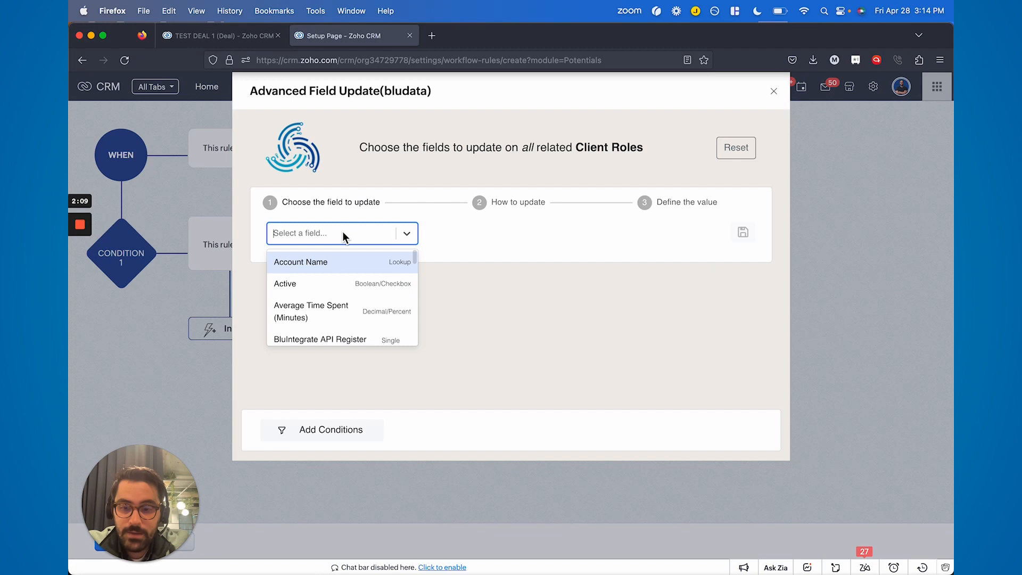
{"action": "type", "text": "stat"}
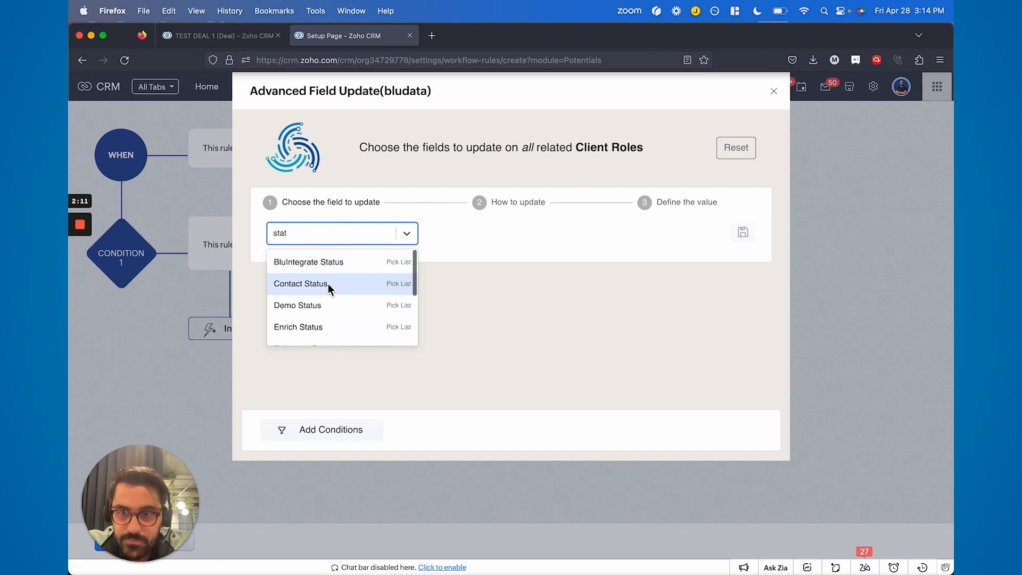
{"action": "left_click", "coordinate": [300, 282]}
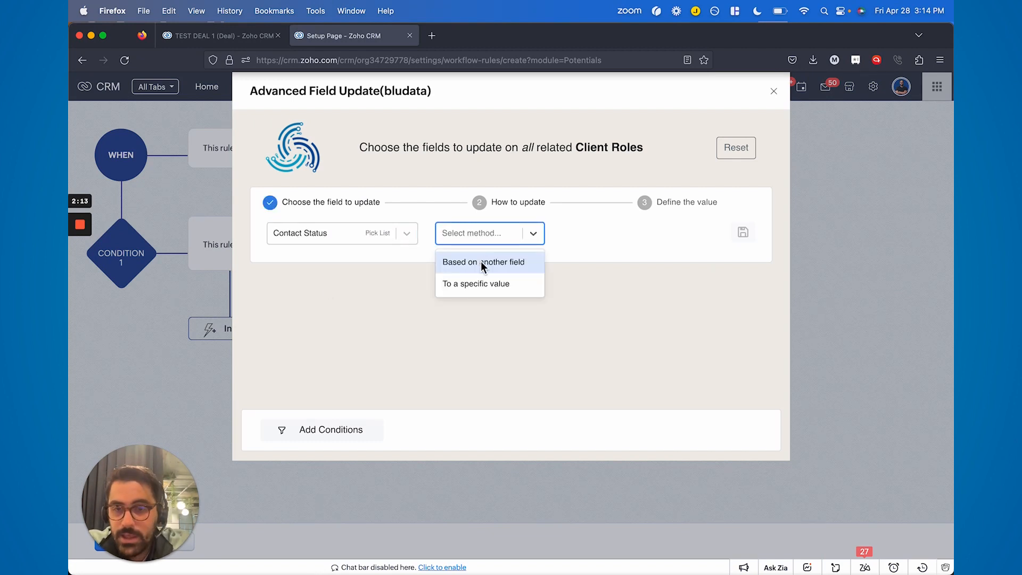
{"action": "left_click", "coordinate": [481, 261]}
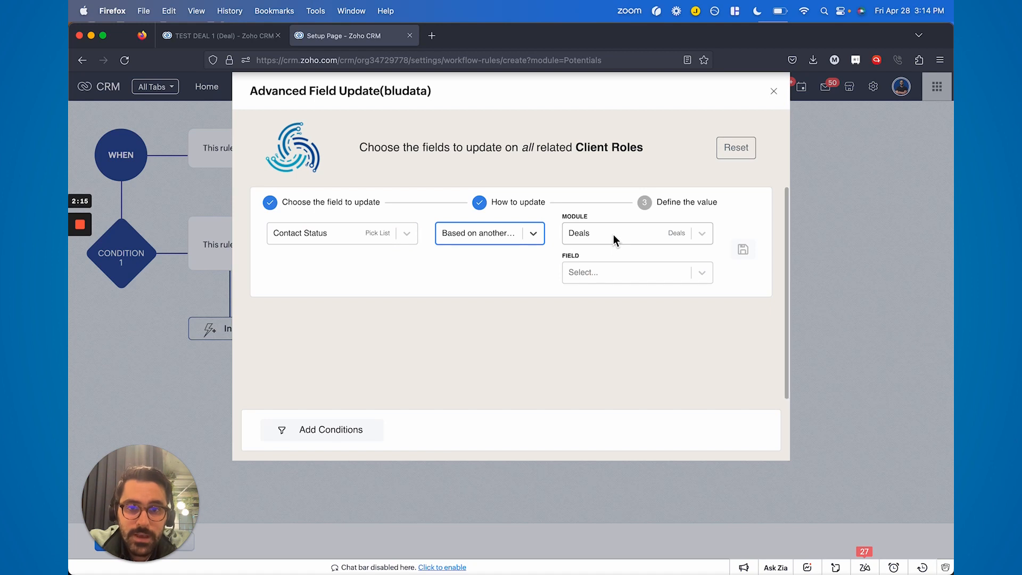
{"action": "mouse_move", "coordinate": [606, 285]}
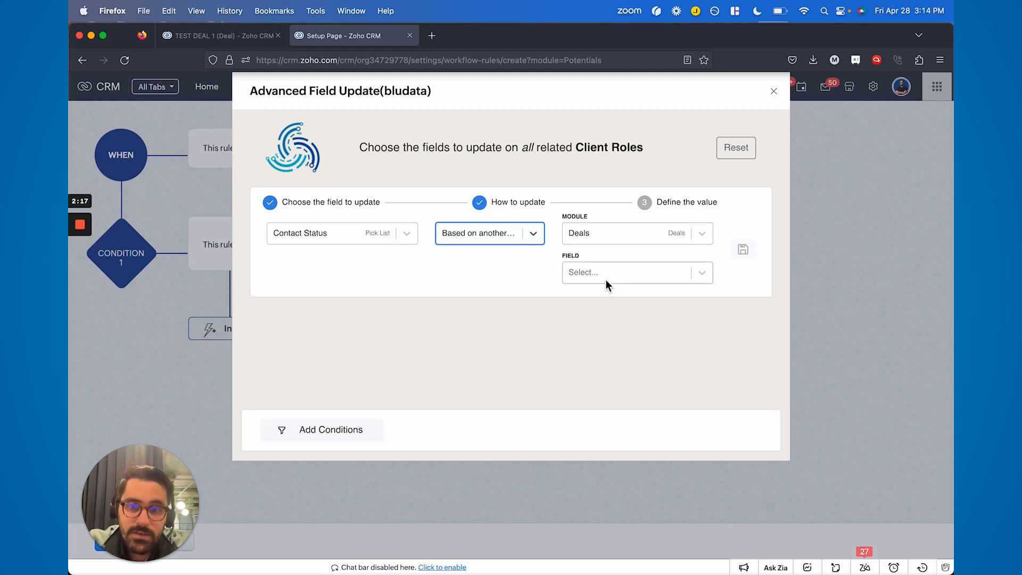
{"action": "left_click", "coordinate": [488, 233]}
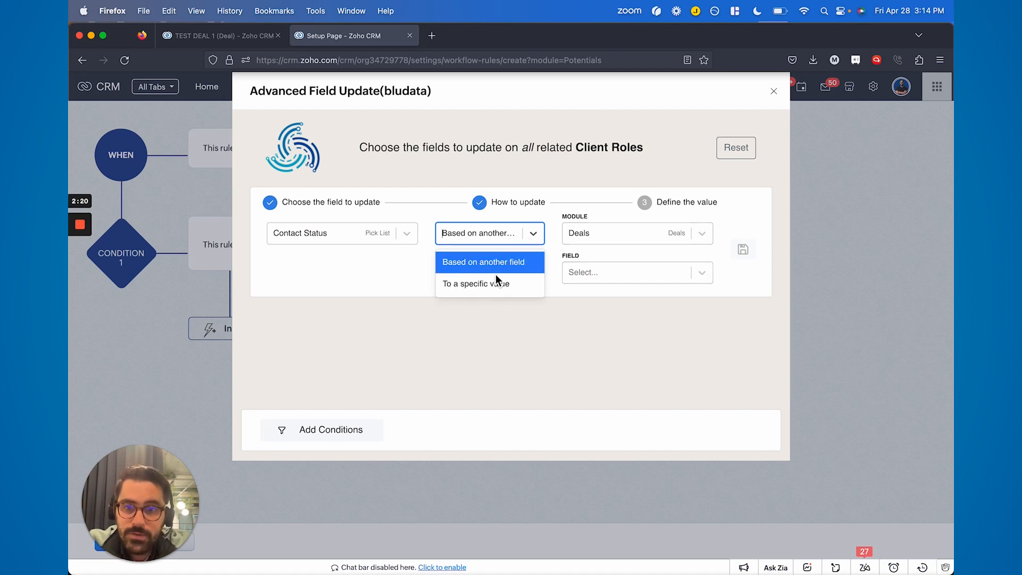
{"action": "left_click", "coordinate": [475, 282]}
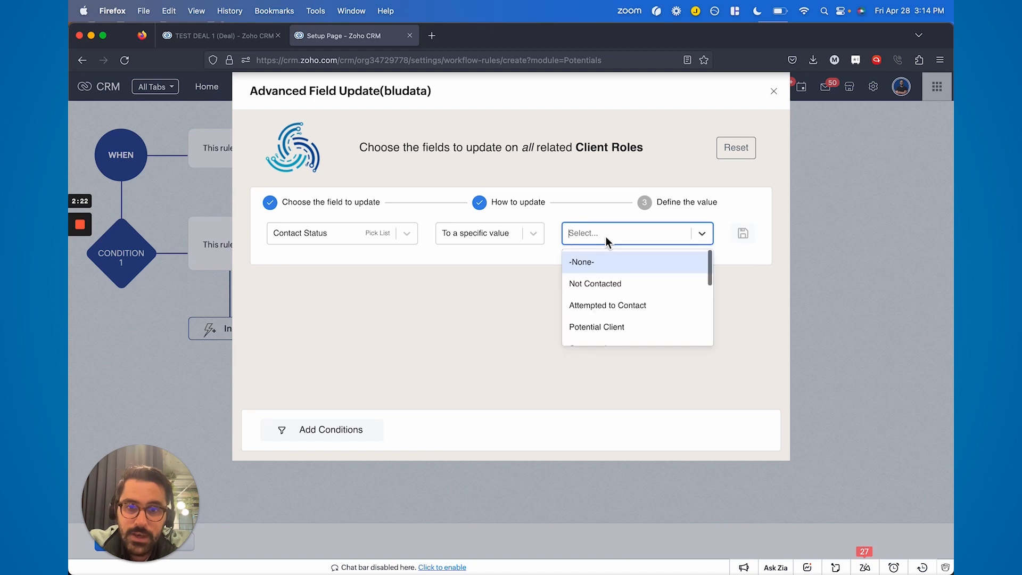
{"action": "scroll", "scroll_direction": "down", "scroll_amount": 3}
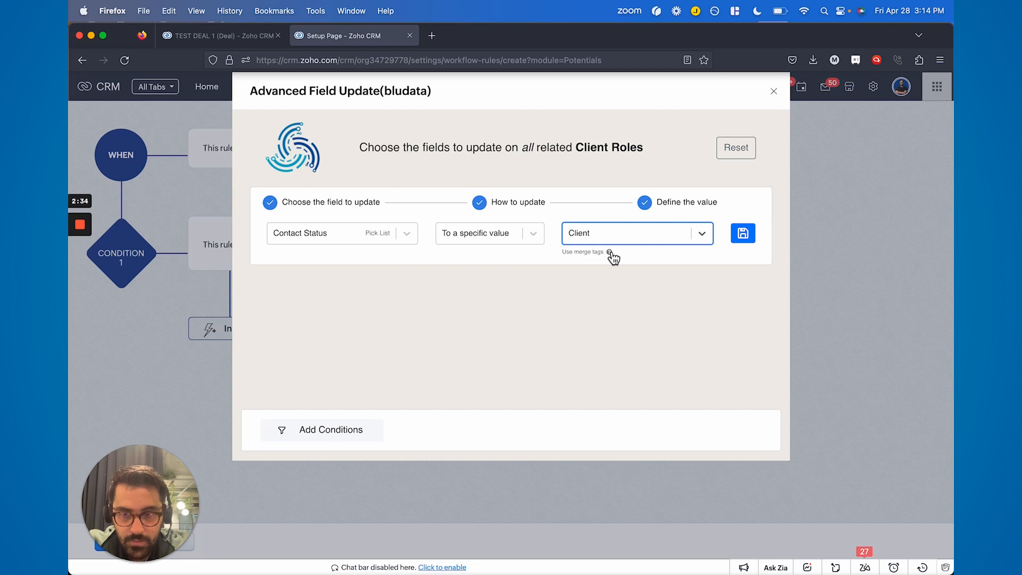
{"action": "mouse_move", "coordinate": [607, 252]}
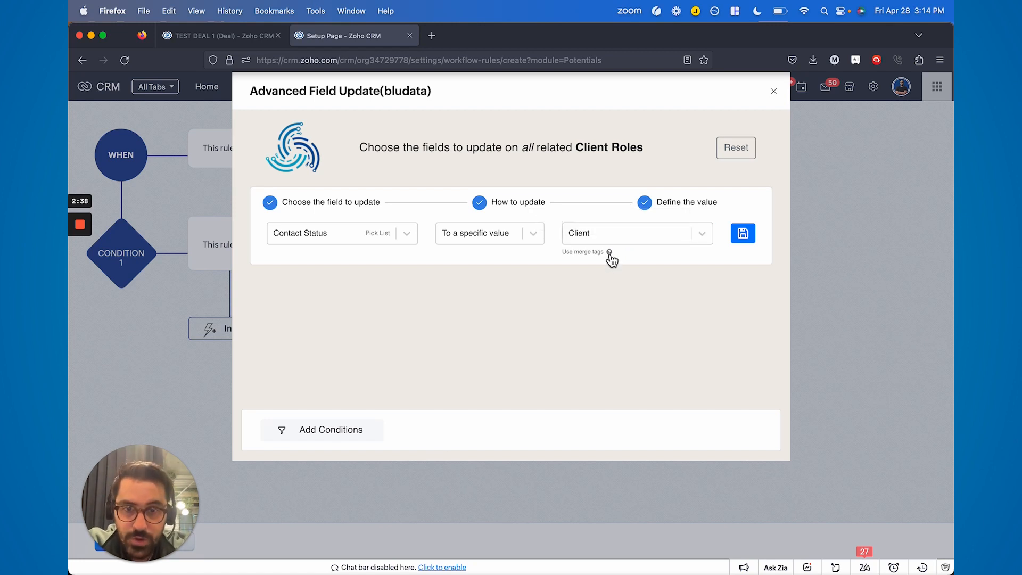
{"action": "mouse_move", "coordinate": [692, 267]}
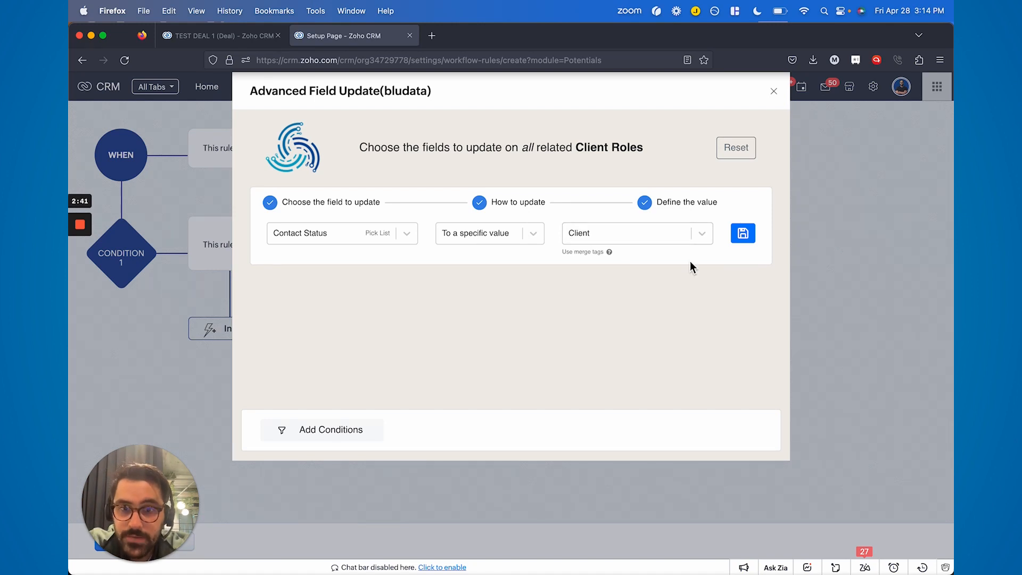
{"action": "left_click", "coordinate": [742, 232]}
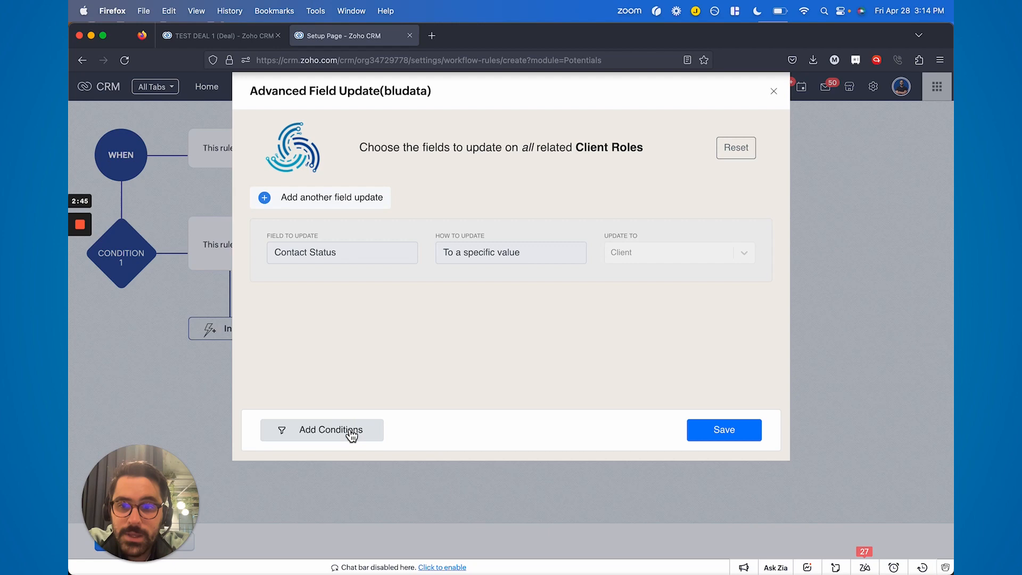
Add a condition limiting the update to Client Roles whose Email is Not Empty
{"action": "left_click", "coordinate": [331, 429]}
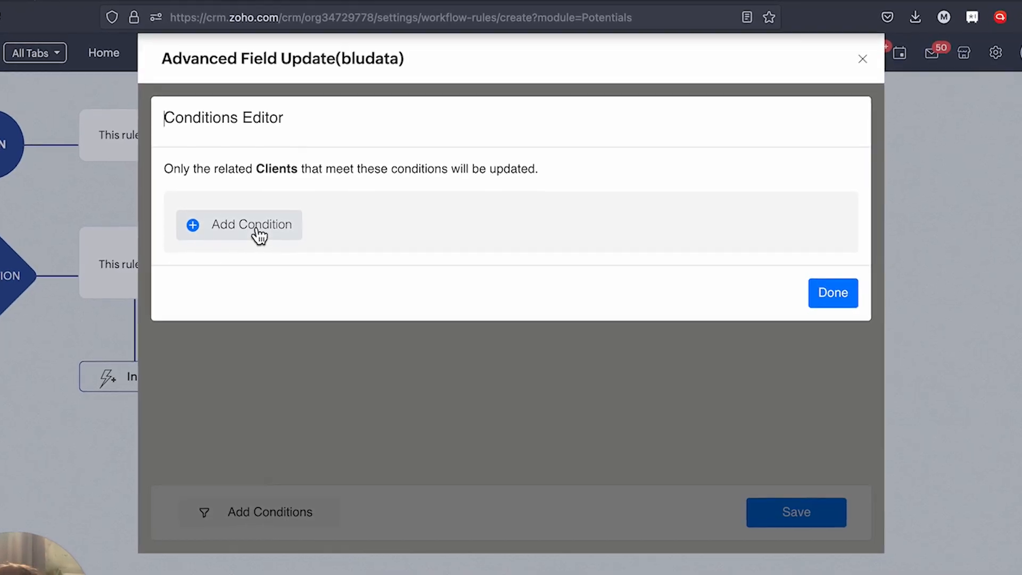
{"action": "left_click", "coordinate": [250, 224]}
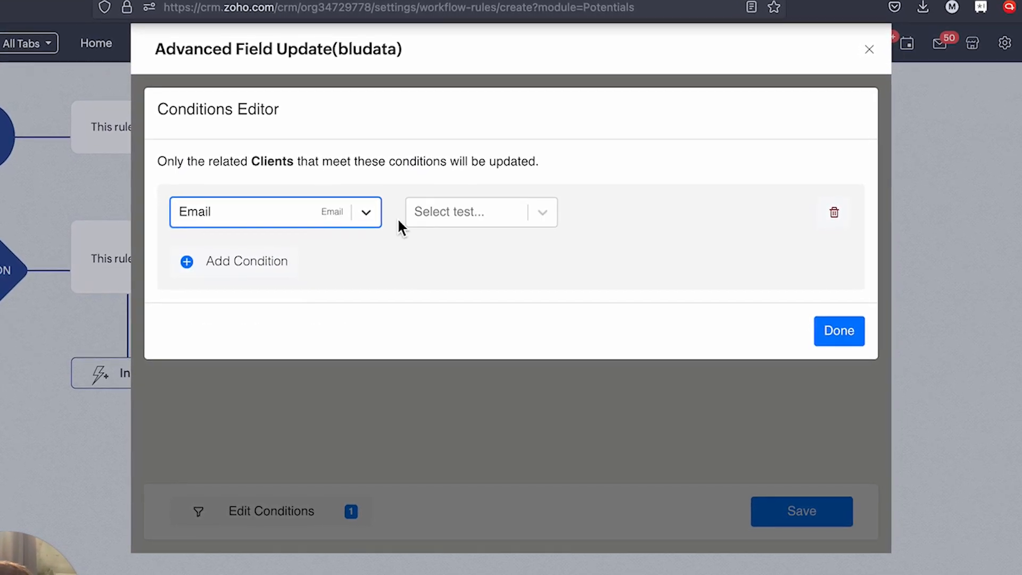
{"action": "left_click", "coordinate": [480, 212]}
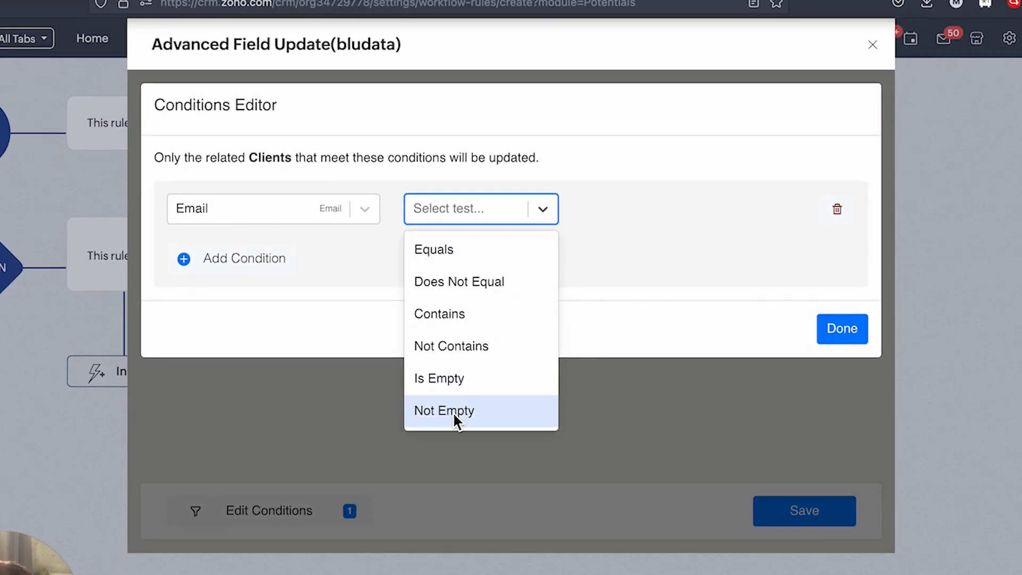
{"action": "left_click", "coordinate": [443, 410]}
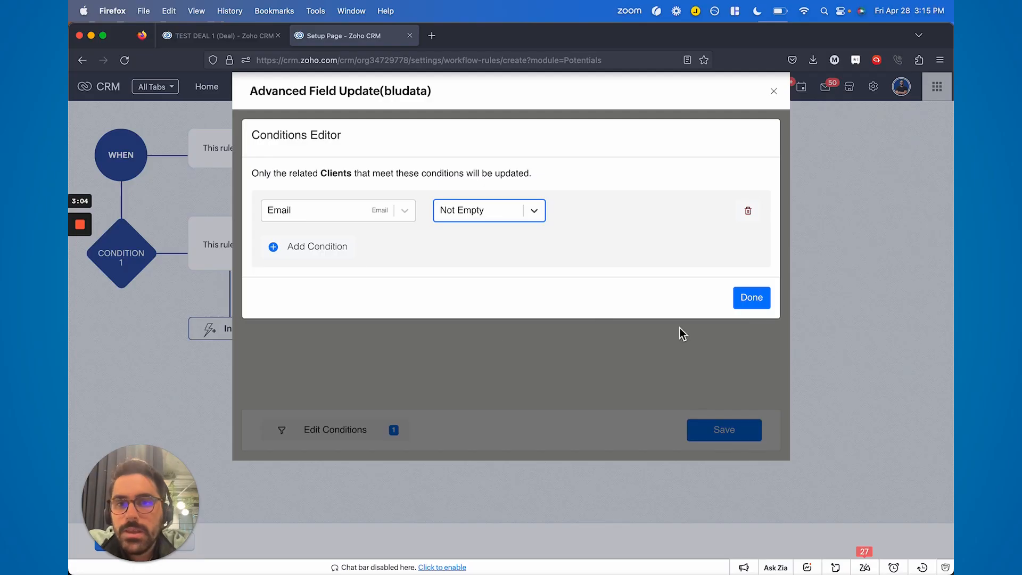
{"action": "left_click", "coordinate": [751, 297]}
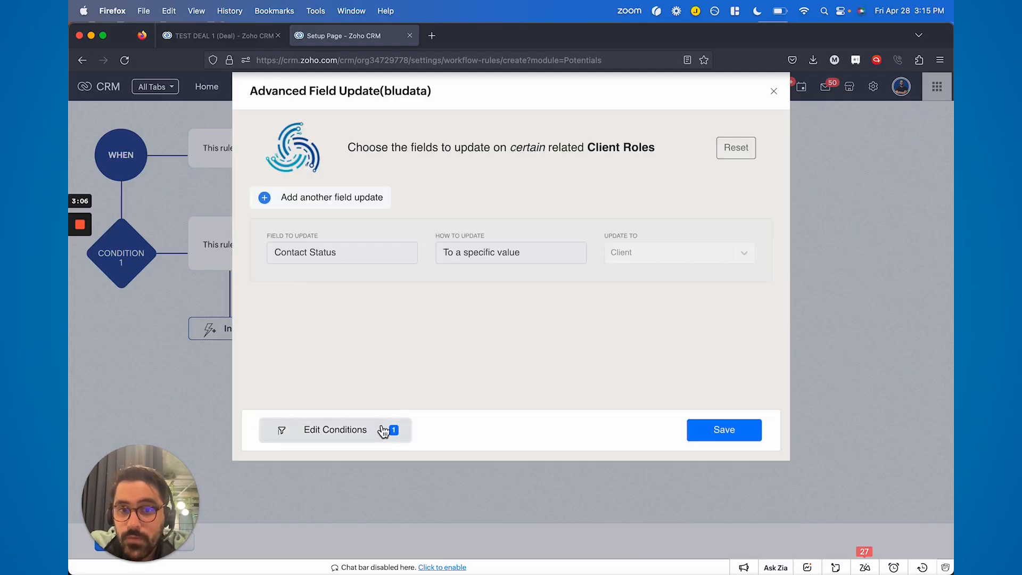
Save the action as 'Update Attached Contacts' and associate it with the rule
{"action": "left_click", "coordinate": [722, 429]}
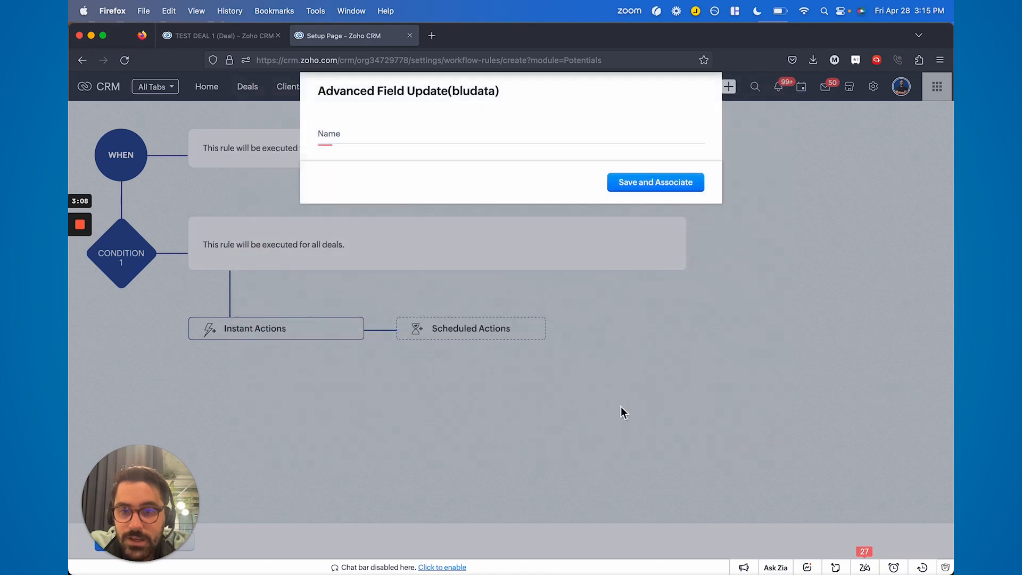
{"action": "type", "text": "Update Attached Conta"}
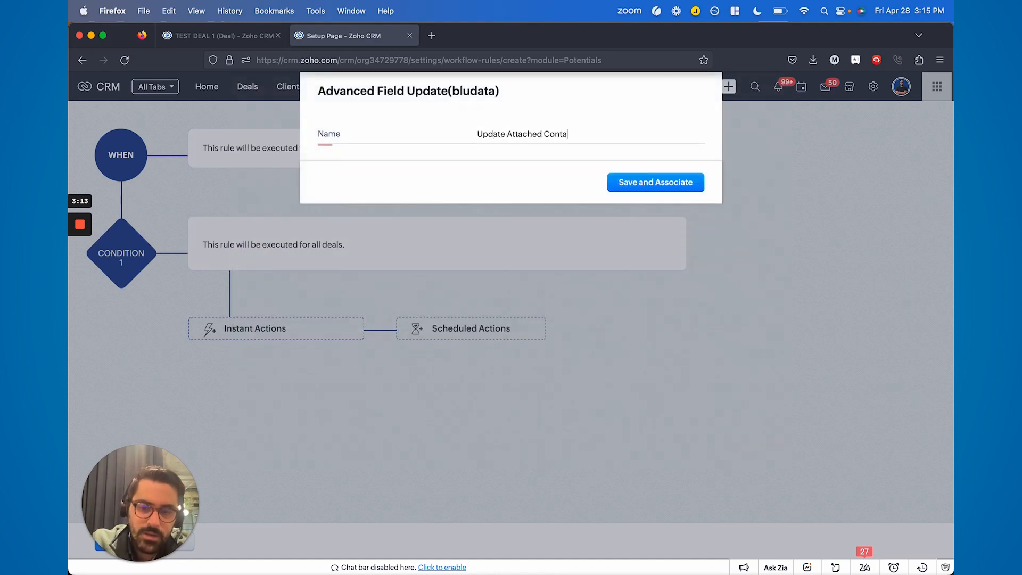
{"action": "left_click", "coordinate": [655, 182]}
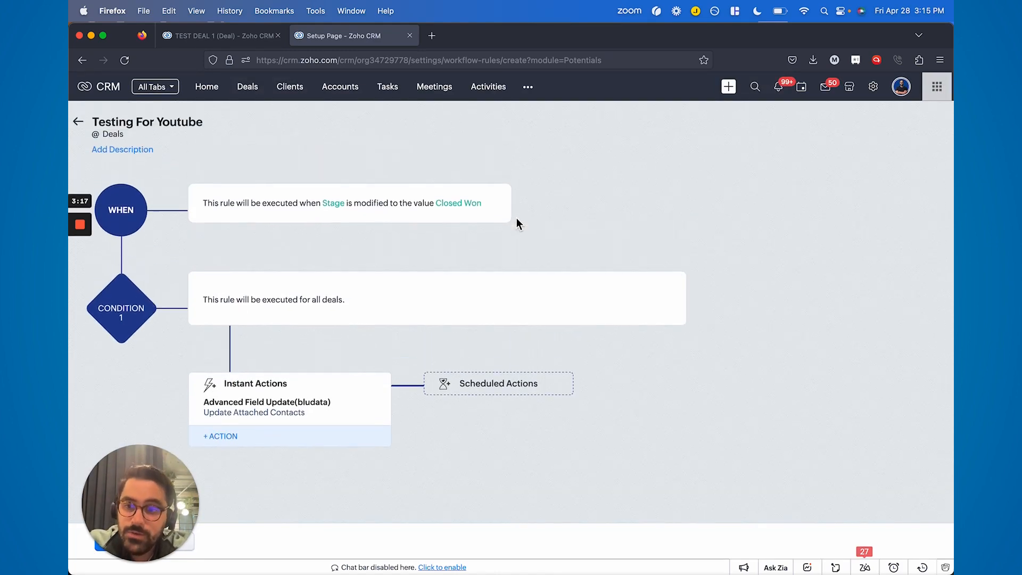